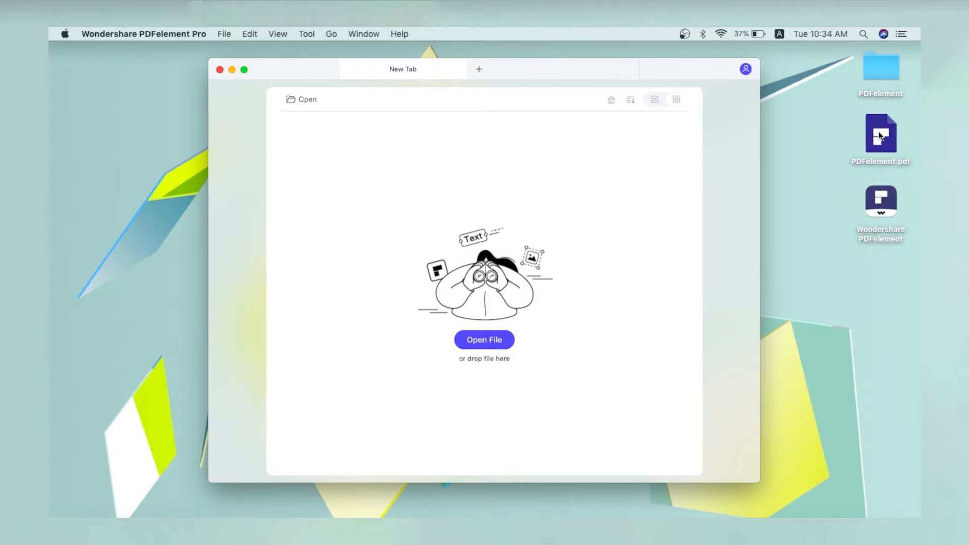
# Open PDFelement.pdf, the mountains document, from the start tab
pyautogui.click(483, 339)
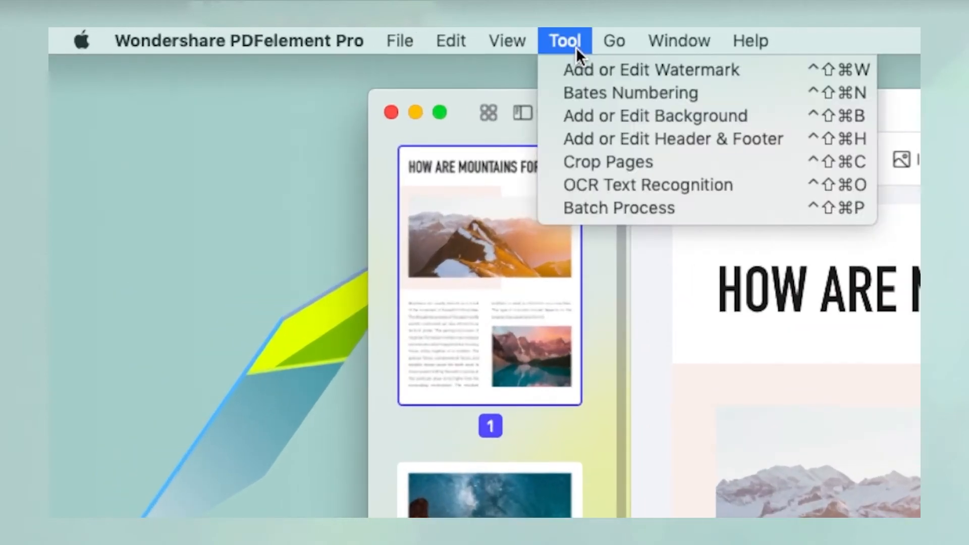
pyautogui.moveTo(748, 74)
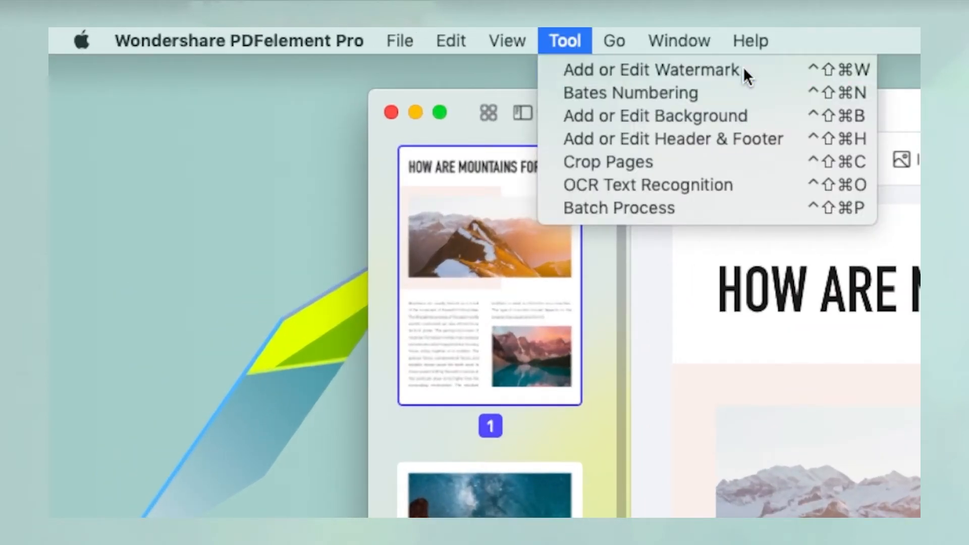
# Enter Add or Edit Watermark mode and start a new text watermark template
pyautogui.click(650, 70)
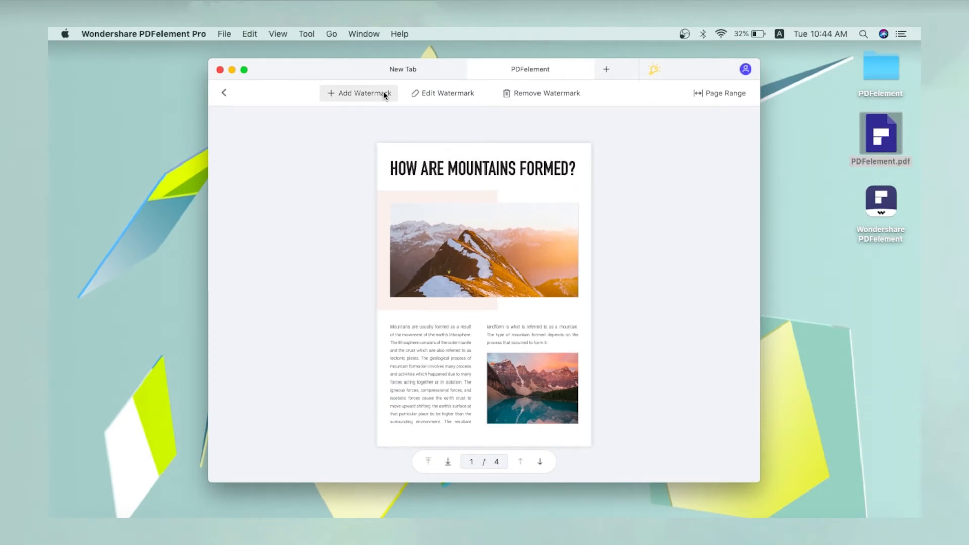
pyautogui.click(358, 93)
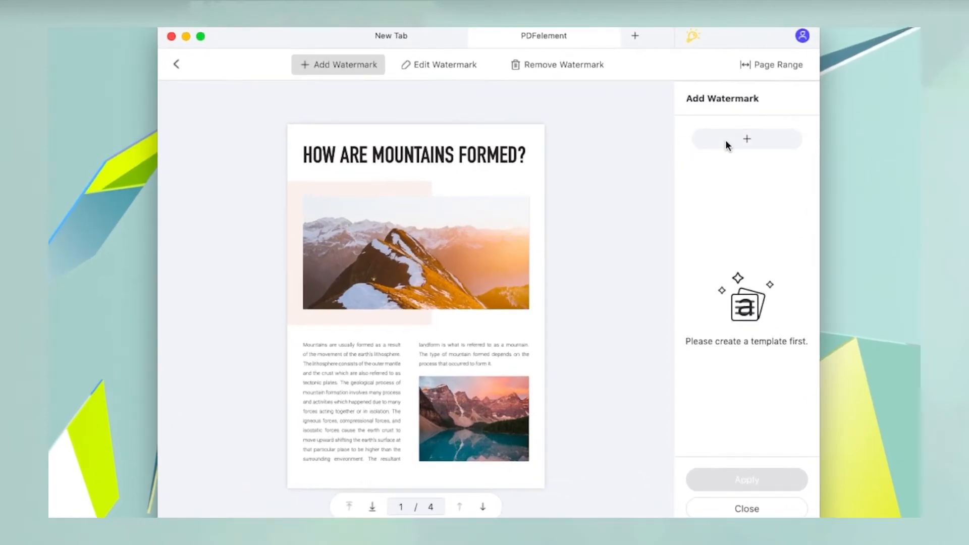
pyautogui.click(747, 140)
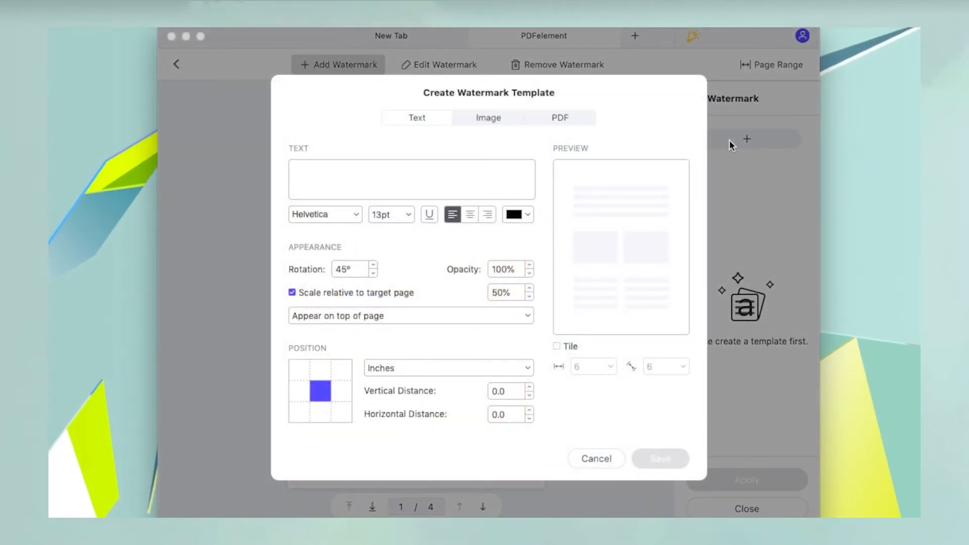
# Save a 'PDFelement' text watermark template at 45° rotation and review the page range
pyautogui.write('PDFelement')
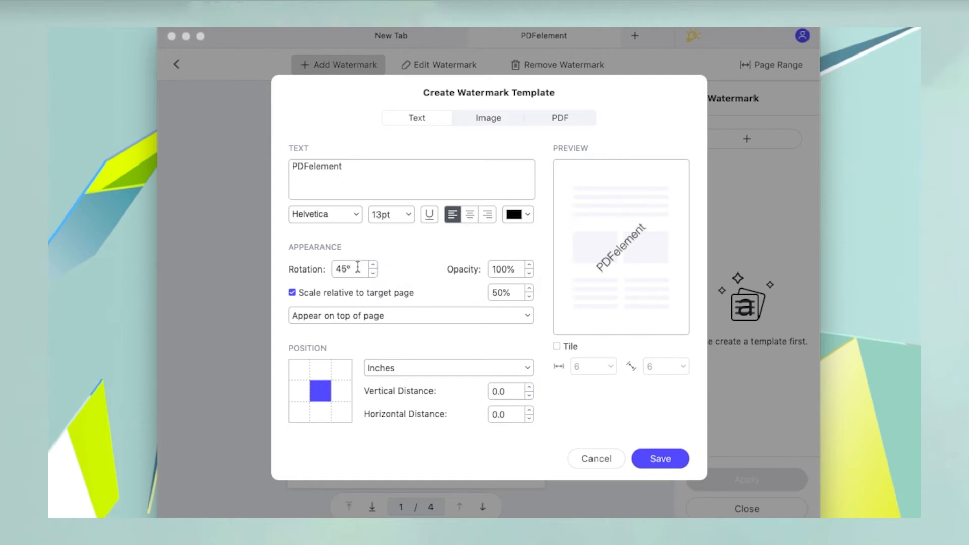
pyautogui.click(660, 459)
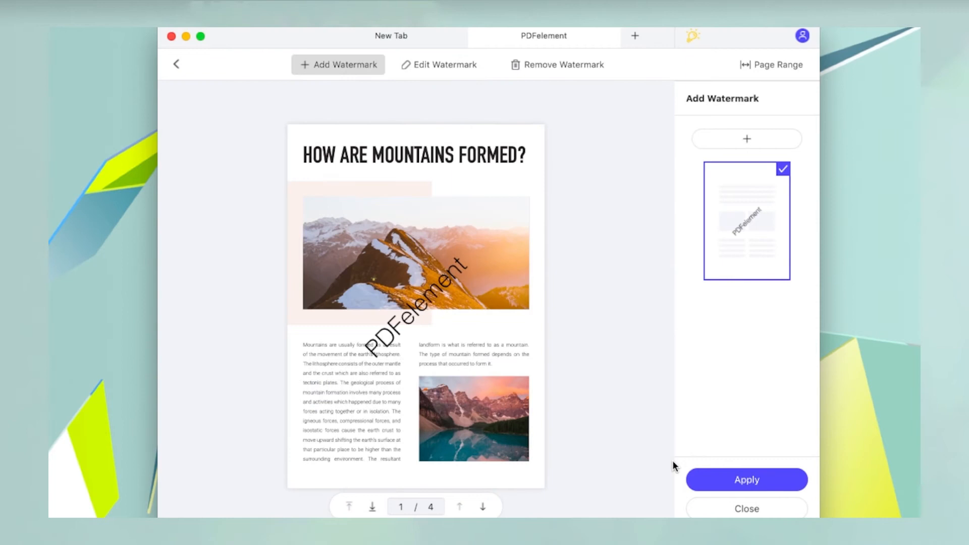
pyautogui.moveTo(771, 65)
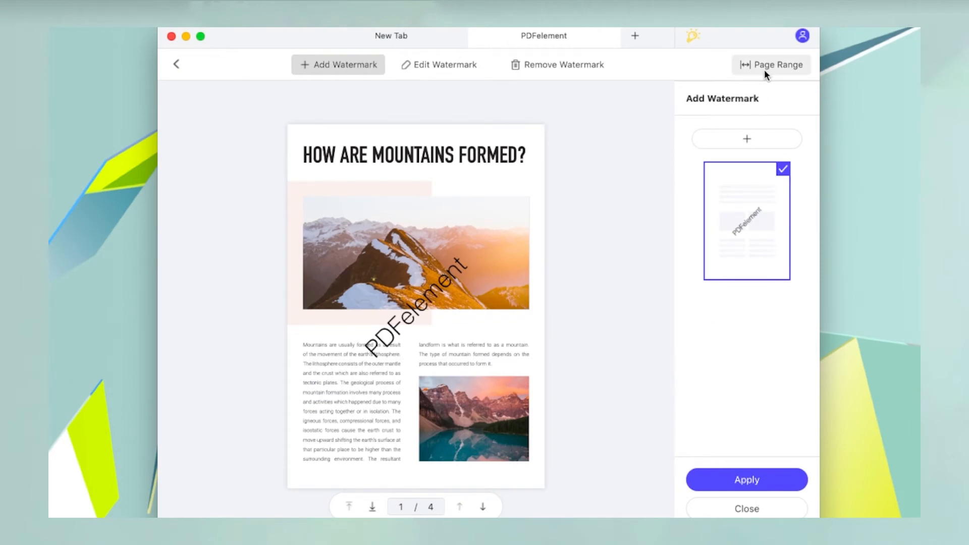
pyautogui.click(771, 65)
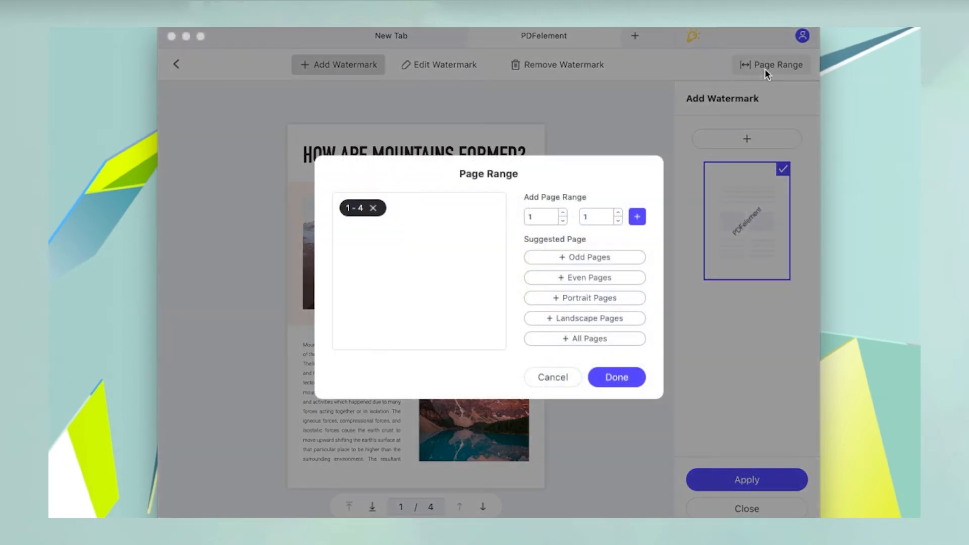
pyautogui.moveTo(615, 339)
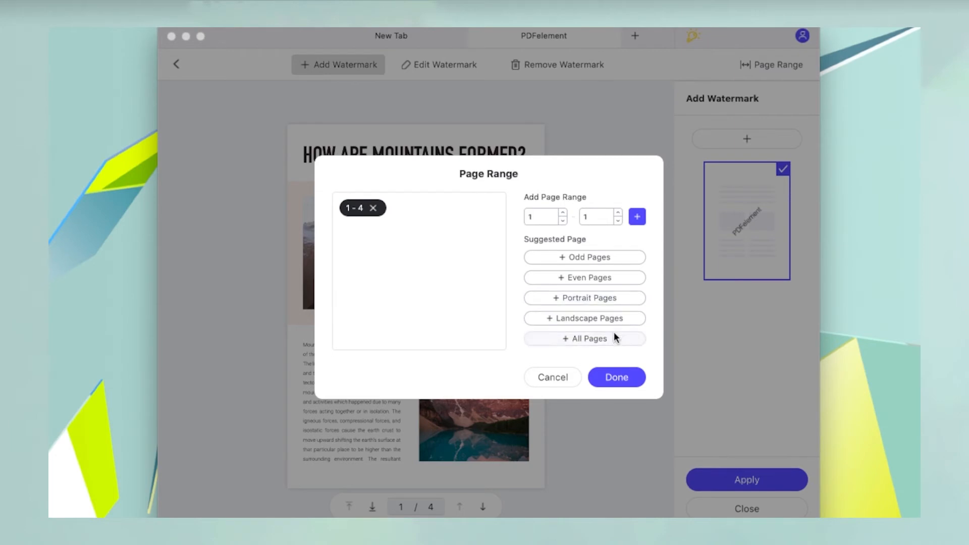
# Apply the watermark to all pages of the document
pyautogui.click(616, 377)
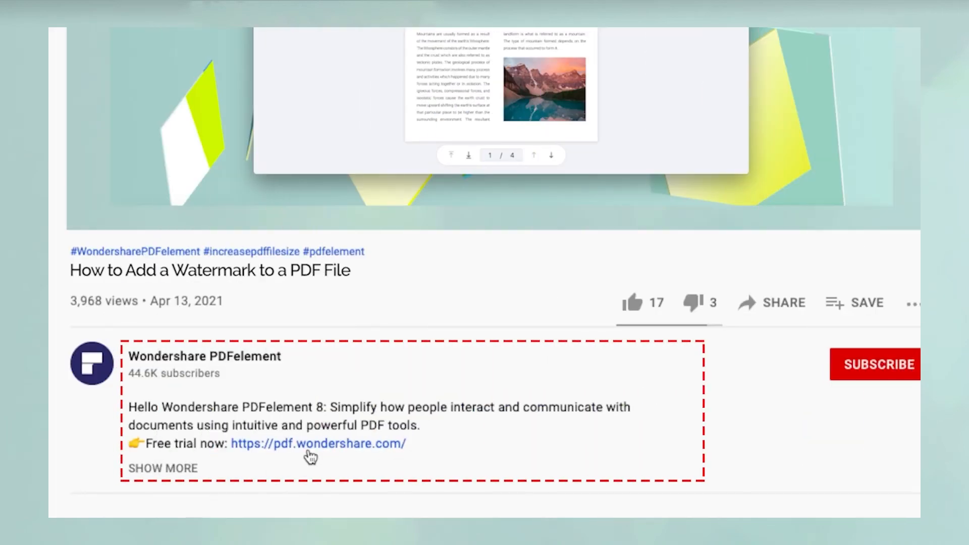
# Like the tutorial video and subscribe to the Wondershare PDFelement channel
pyautogui.click(318, 443)
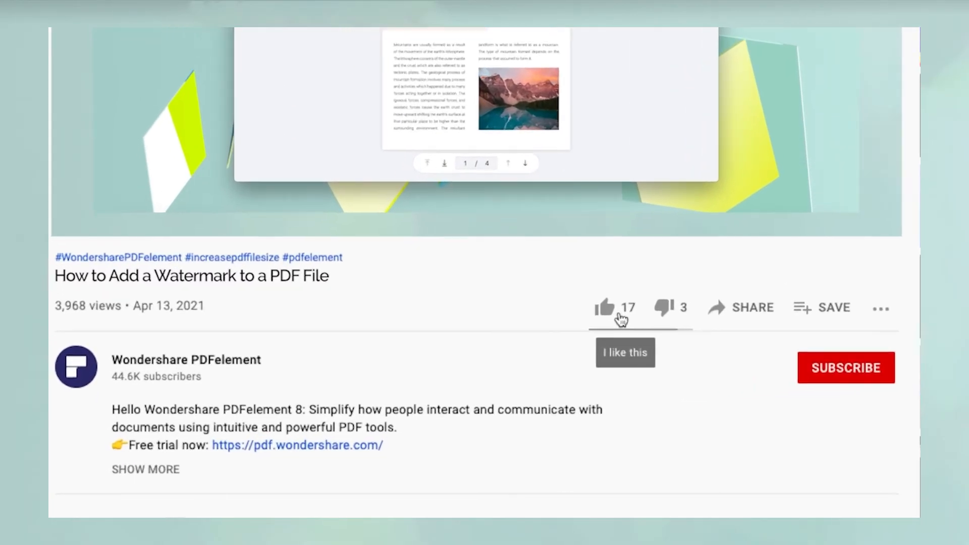
pyautogui.click(615, 308)
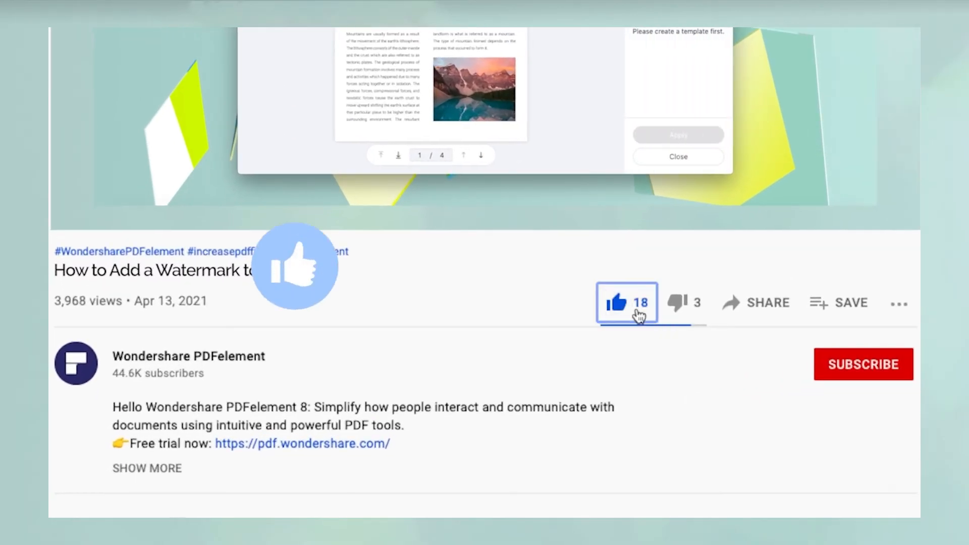
pyautogui.click(863, 365)
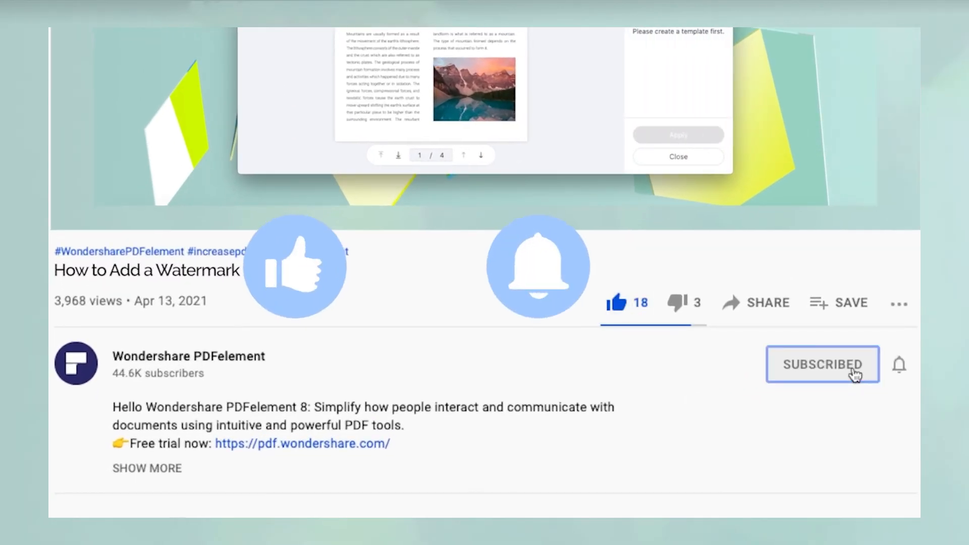